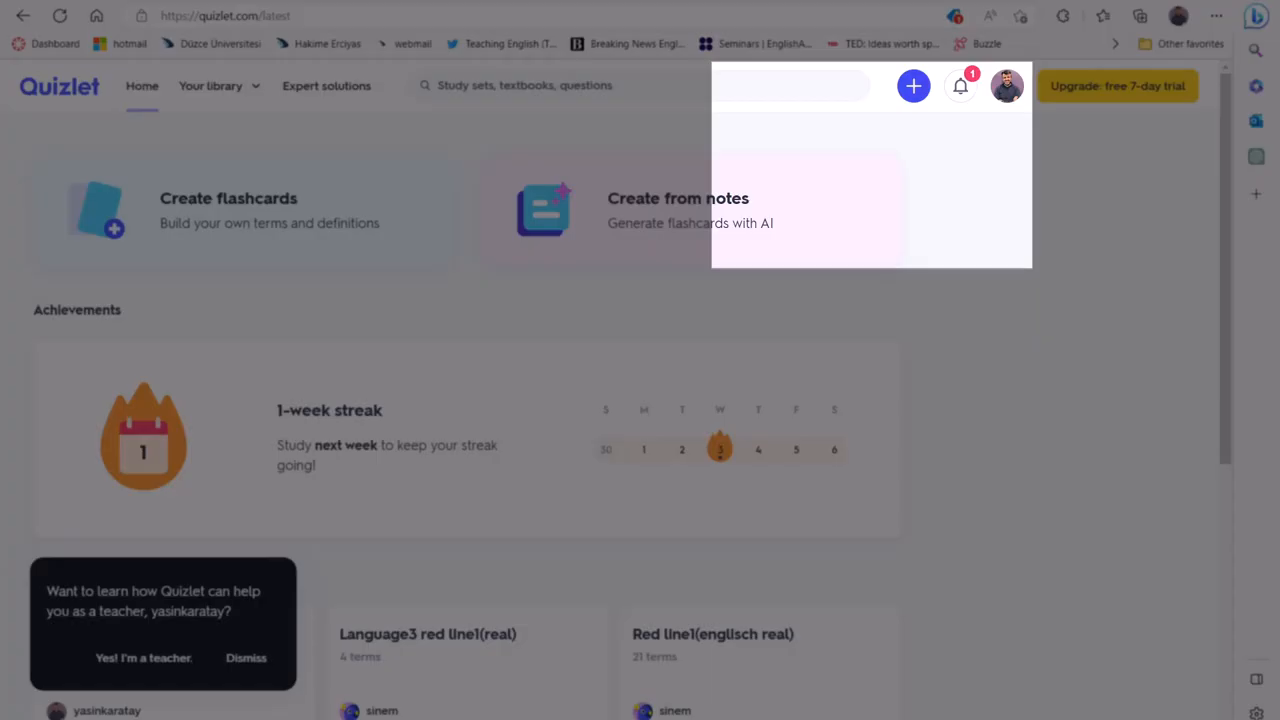
- Create a new study set from the top-bar + menu, titled My Vocabulary Quiz
{"action": "left_click", "coordinate": [912, 84]}
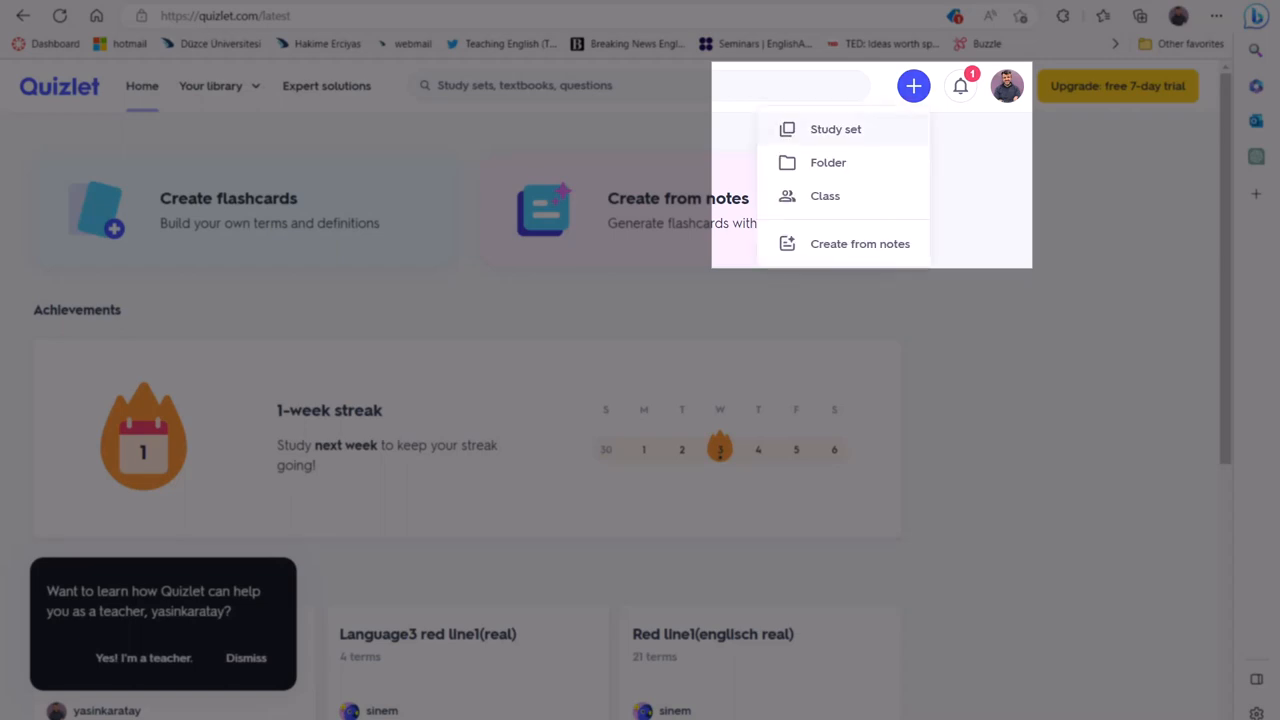
{"action": "left_click", "coordinate": [836, 128]}
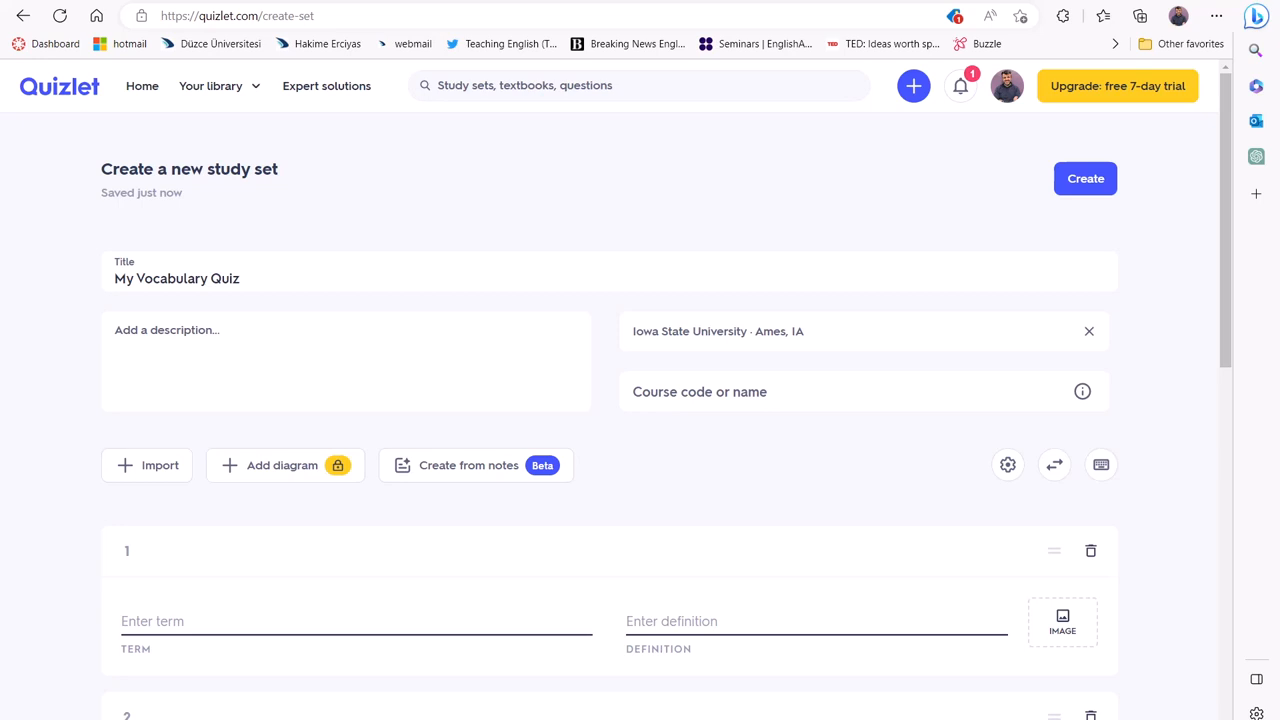
- Enter five term/definition cards including Big data, then create the set
{"action": "scroll", "scroll_direction": "down", "scroll_amount": 3}
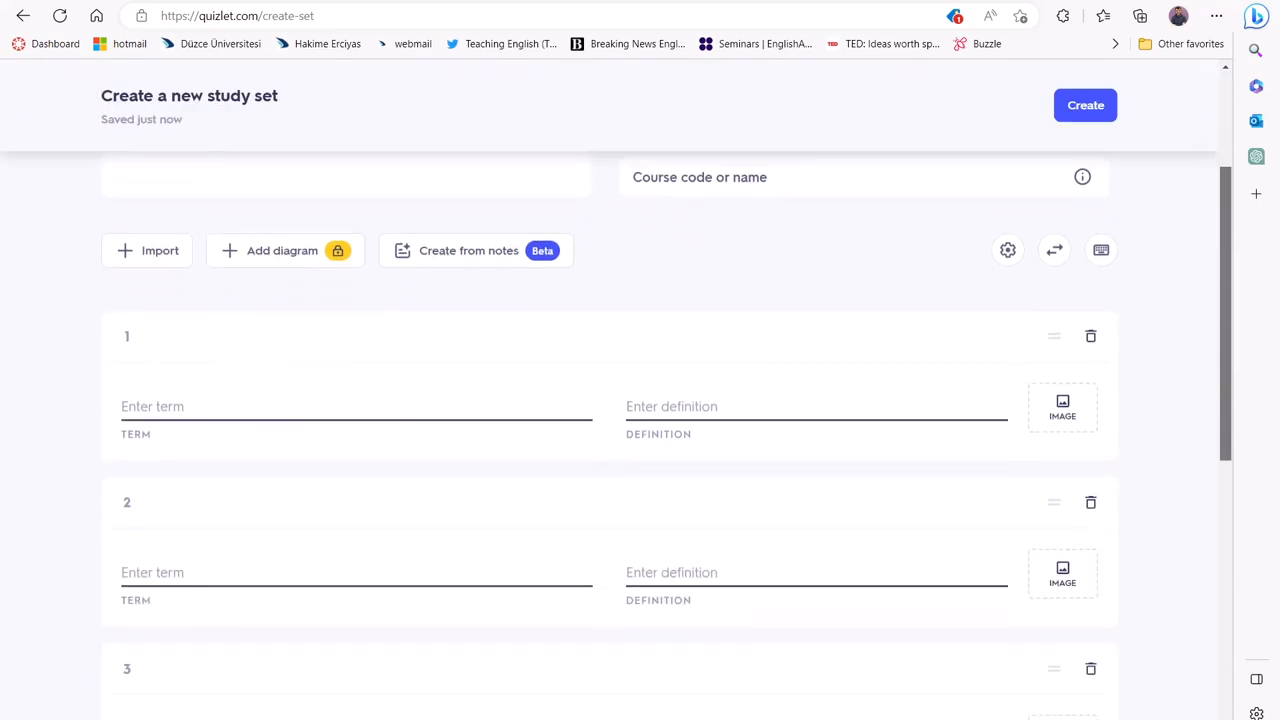
{"action": "scroll", "scroll_direction": "down", "scroll_amount": 3}
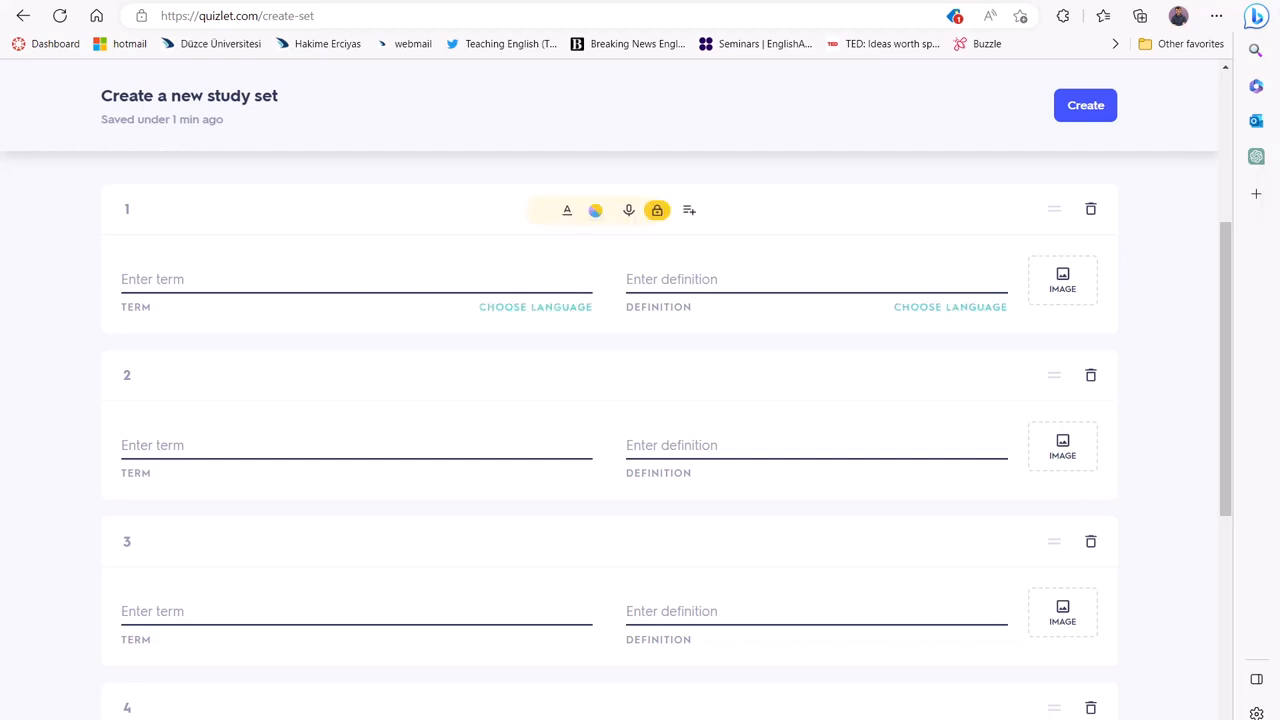
{"action": "type", "text": "Big data"}
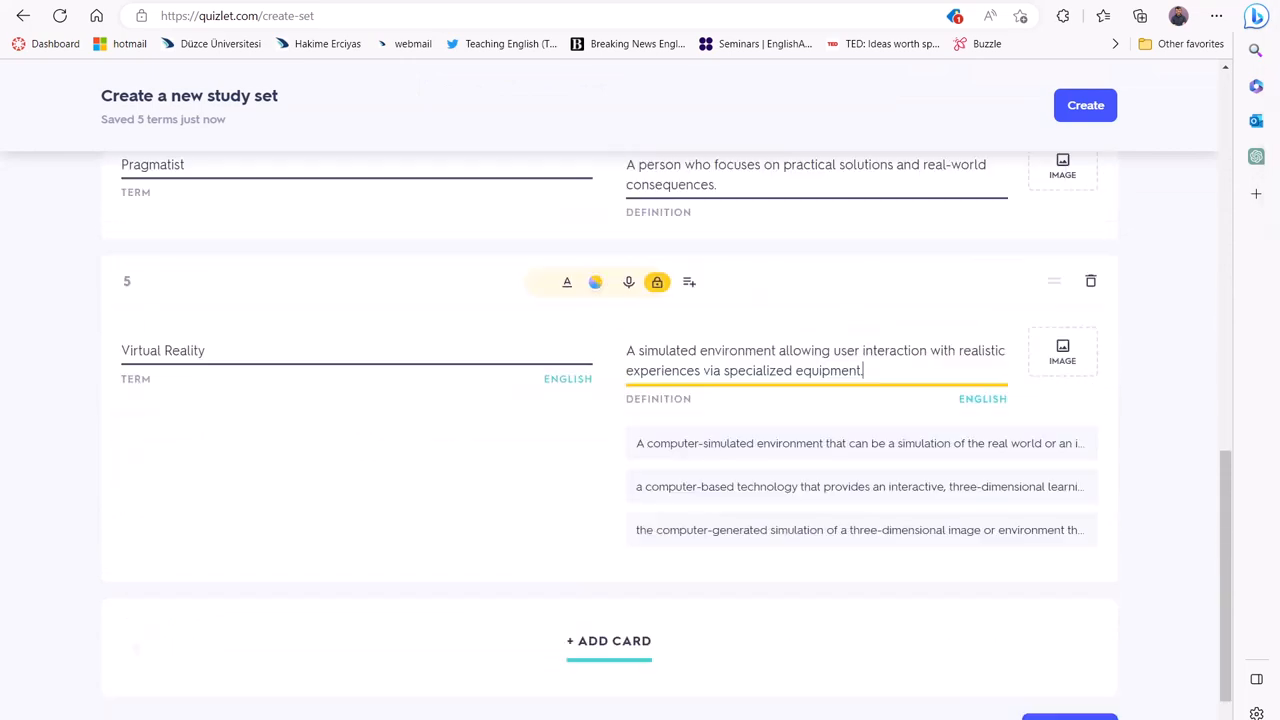
{"action": "left_click", "coordinate": [1084, 104]}
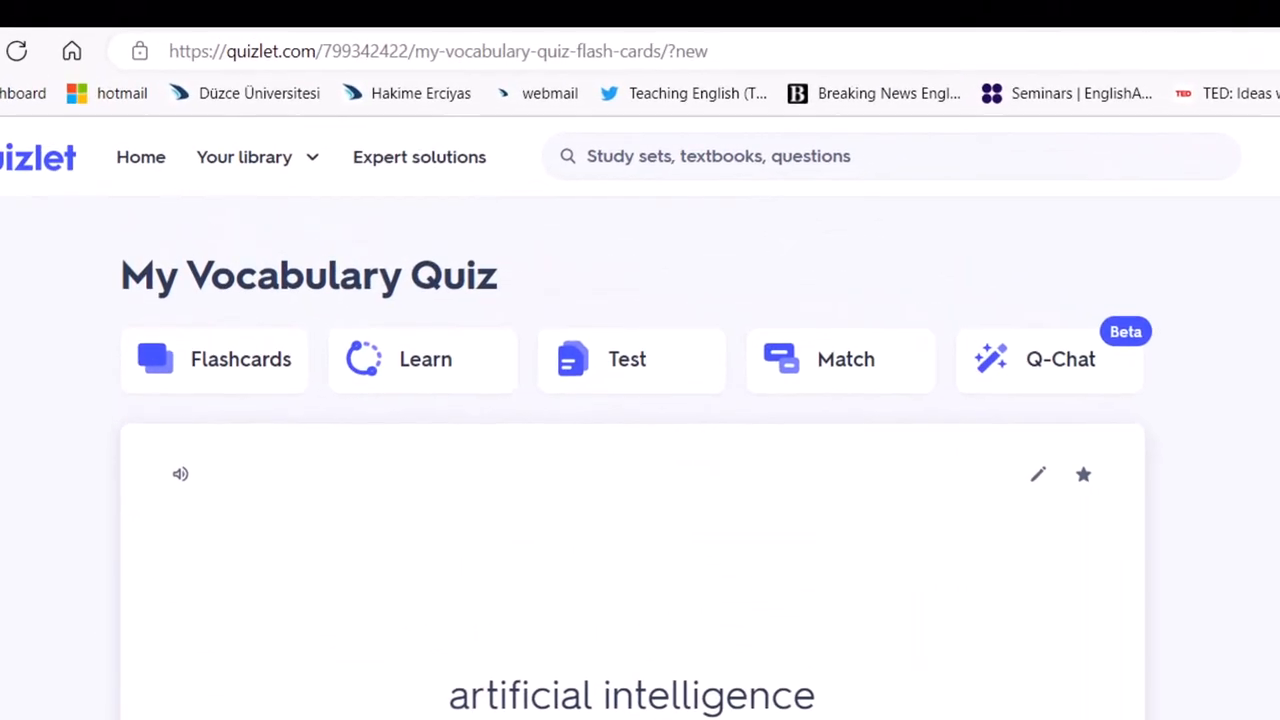
- View the set's flashcards, then start Test mode on the vocabulary set
{"action": "left_click", "coordinate": [224, 360]}
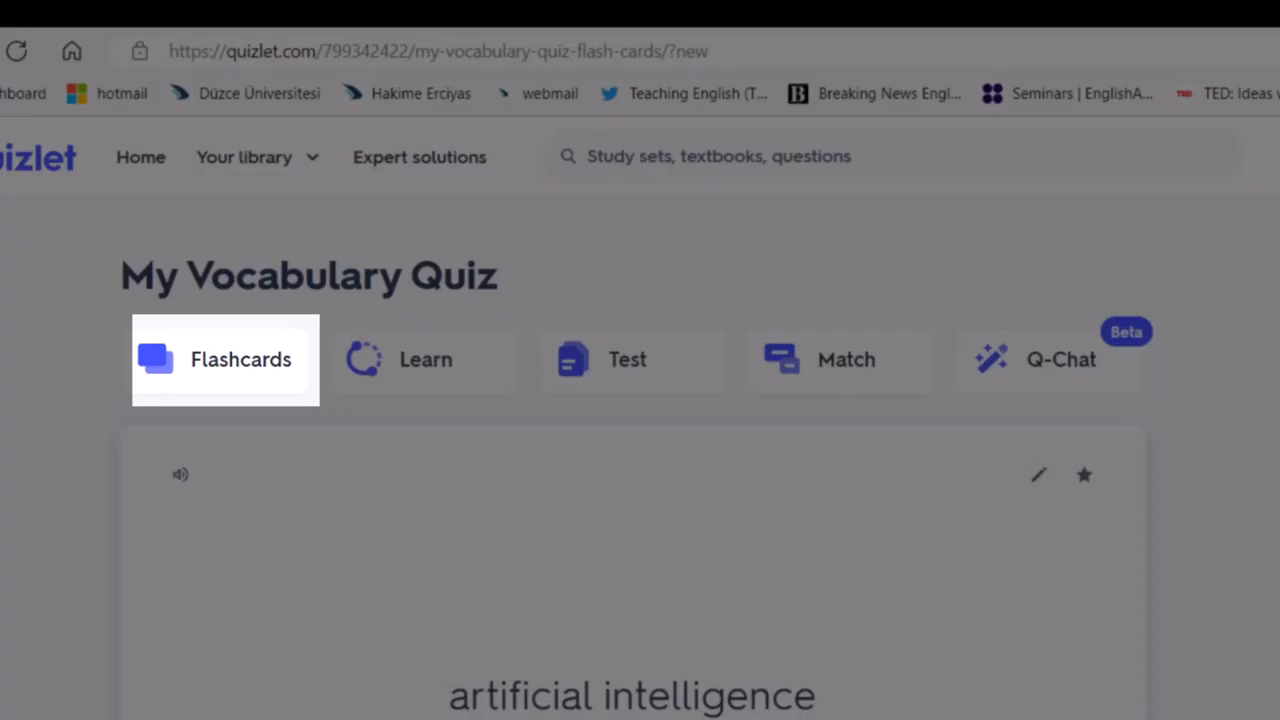
{"action": "left_click", "coordinate": [628, 360]}
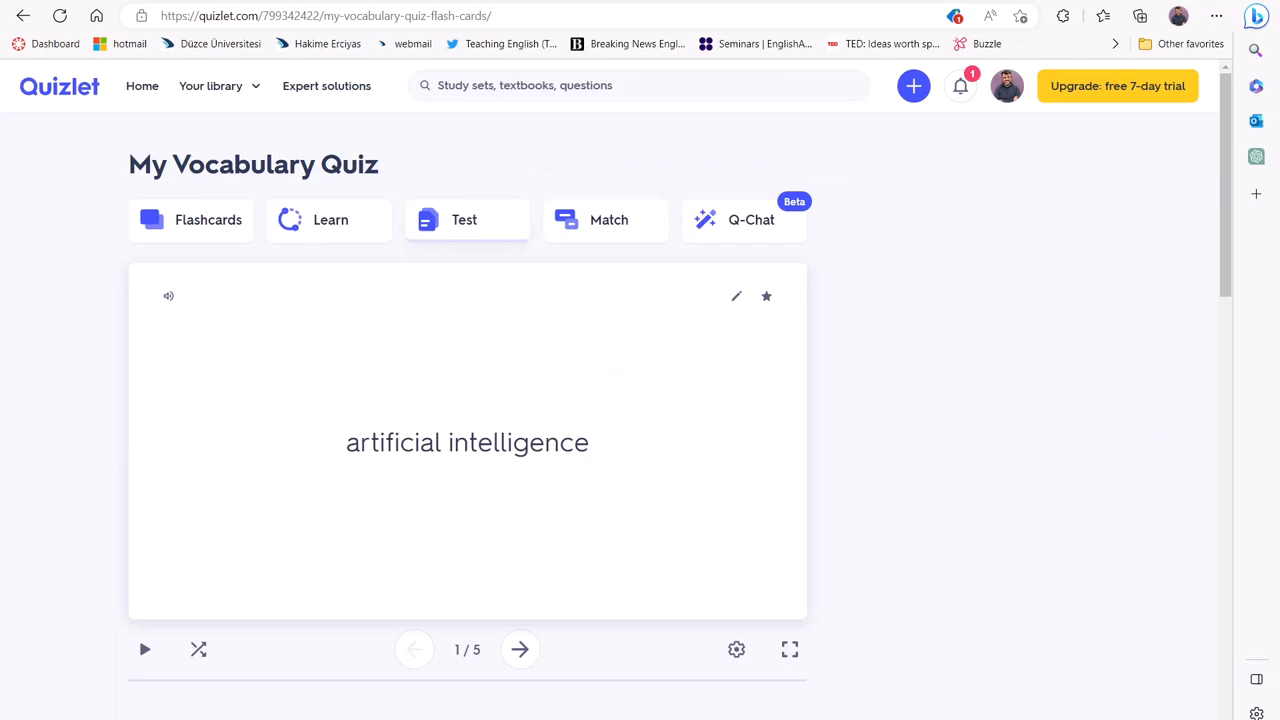
{"action": "left_click", "coordinate": [464, 218]}
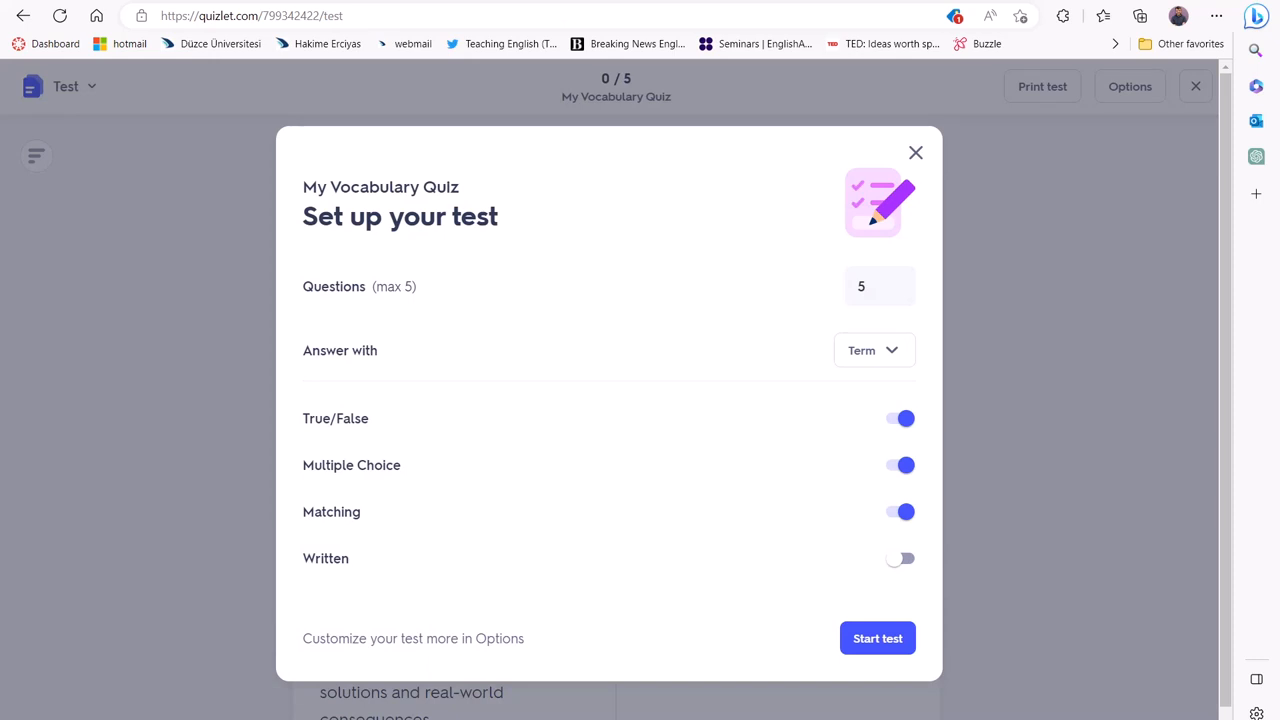
- Enable Written questions alongside the others and start the 5-question test
{"action": "left_click", "coordinate": [900, 558]}
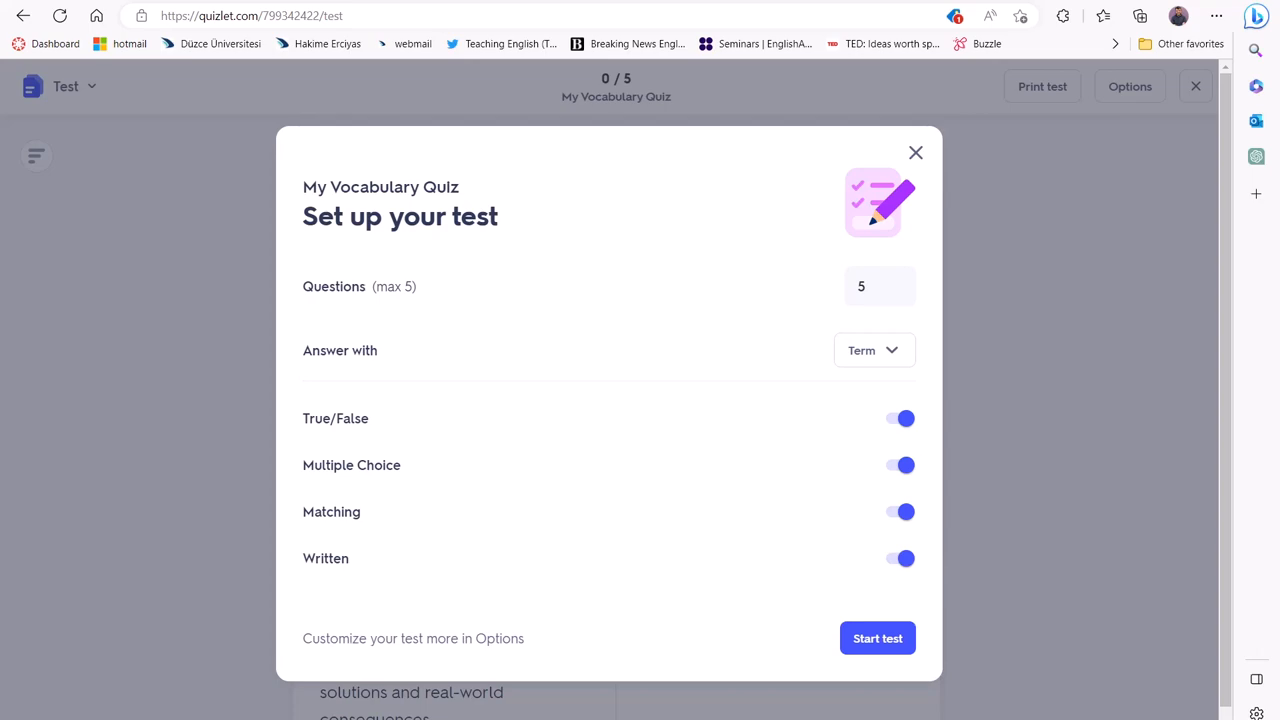
{"action": "left_click", "coordinate": [876, 638]}
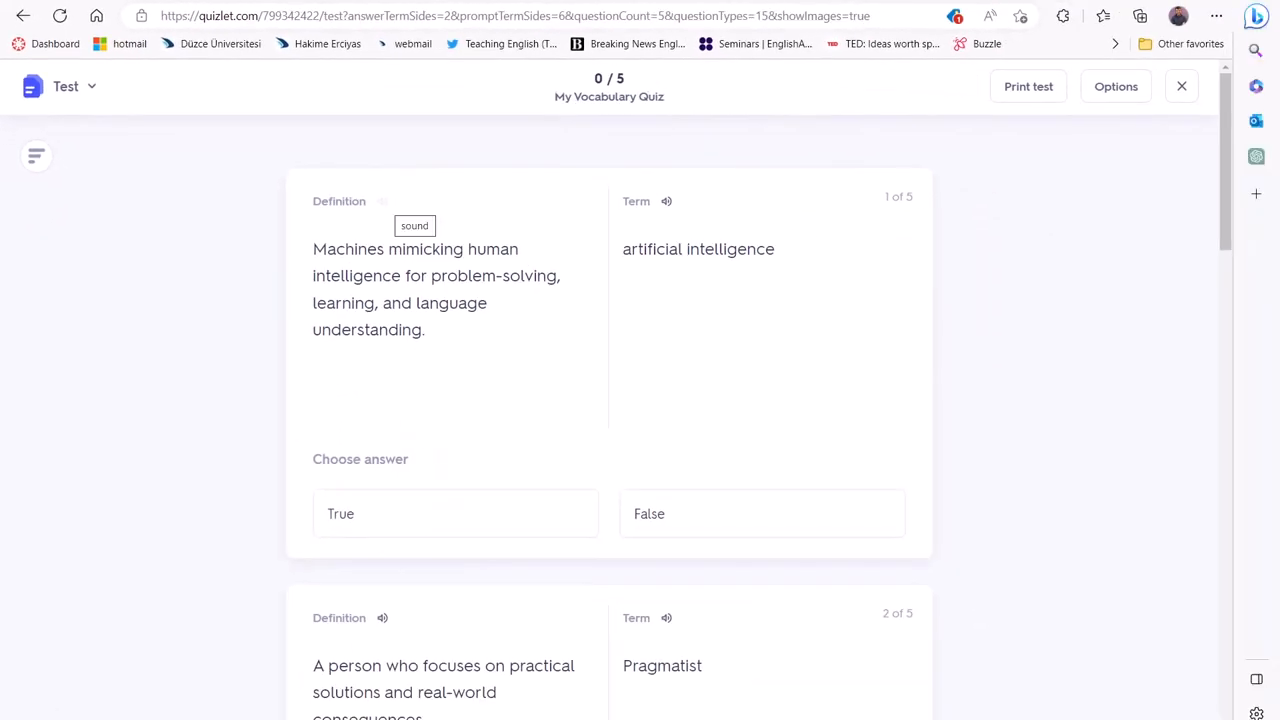
- Review the true/false and matching questions, then bring up the test Options
{"action": "scroll", "scroll_direction": "down", "scroll_amount": 3}
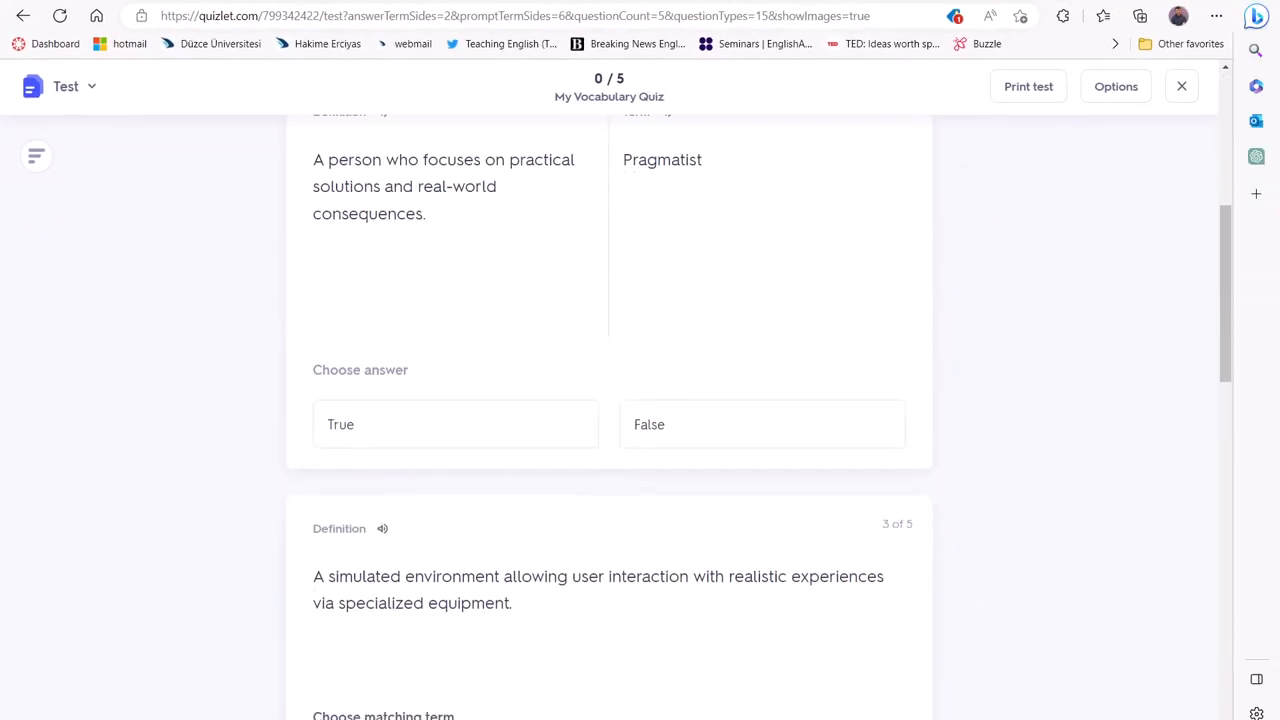
{"action": "scroll", "scroll_direction": "down", "scroll_amount": 3}
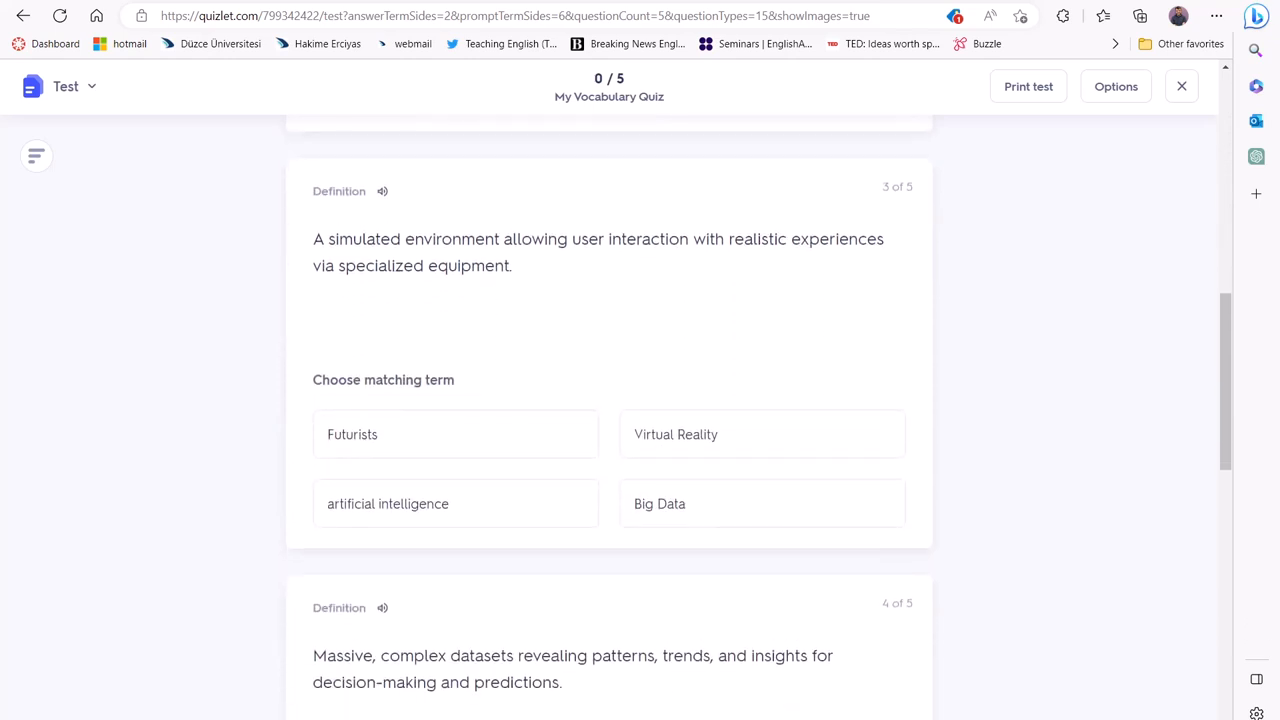
{"action": "scroll", "scroll_direction": "down", "scroll_amount": 3}
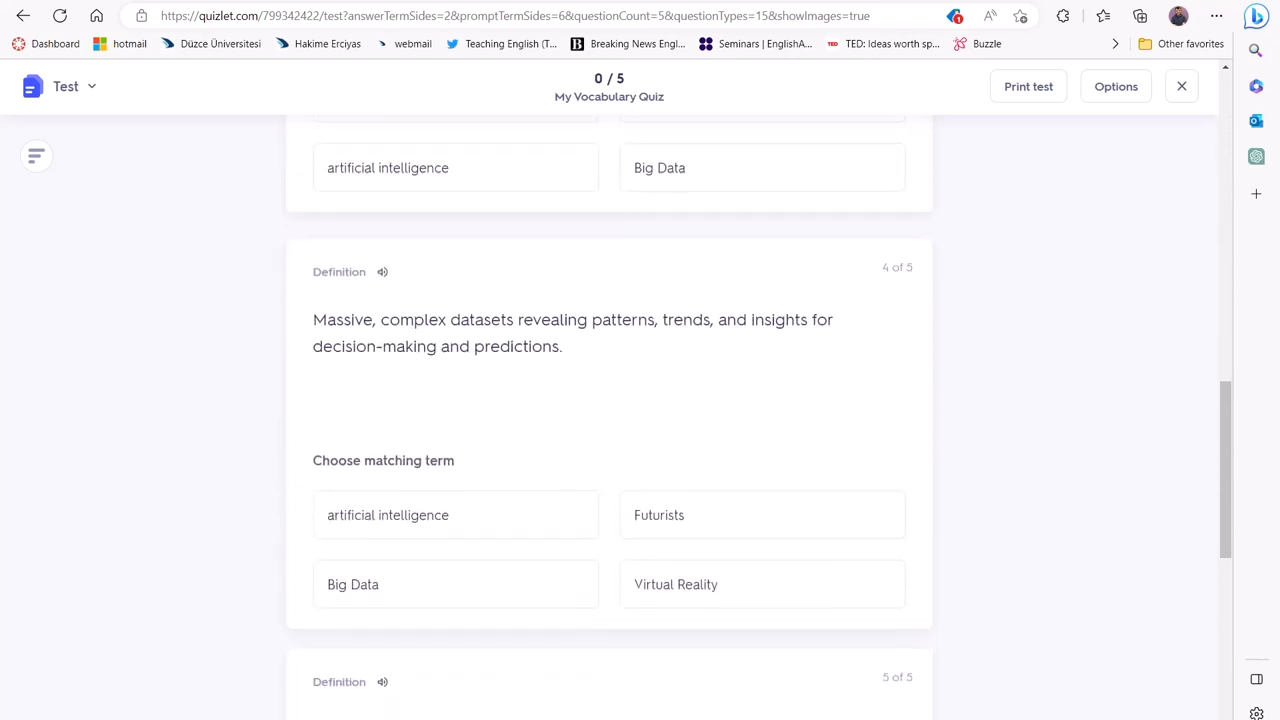
{"action": "left_click", "coordinate": [1116, 86]}
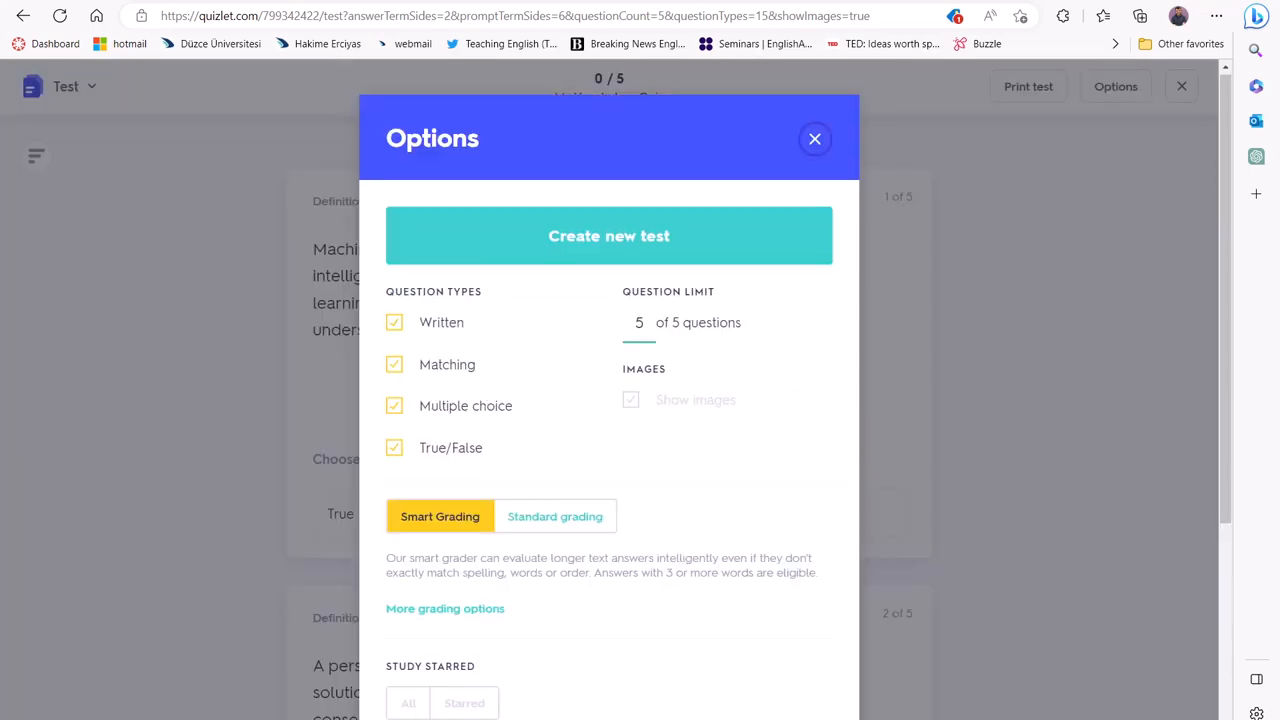
- Review Smart Grading and Answer-with settings, return to the set and open Share
{"action": "scroll", "scroll_direction": "down", "scroll_amount": 3}
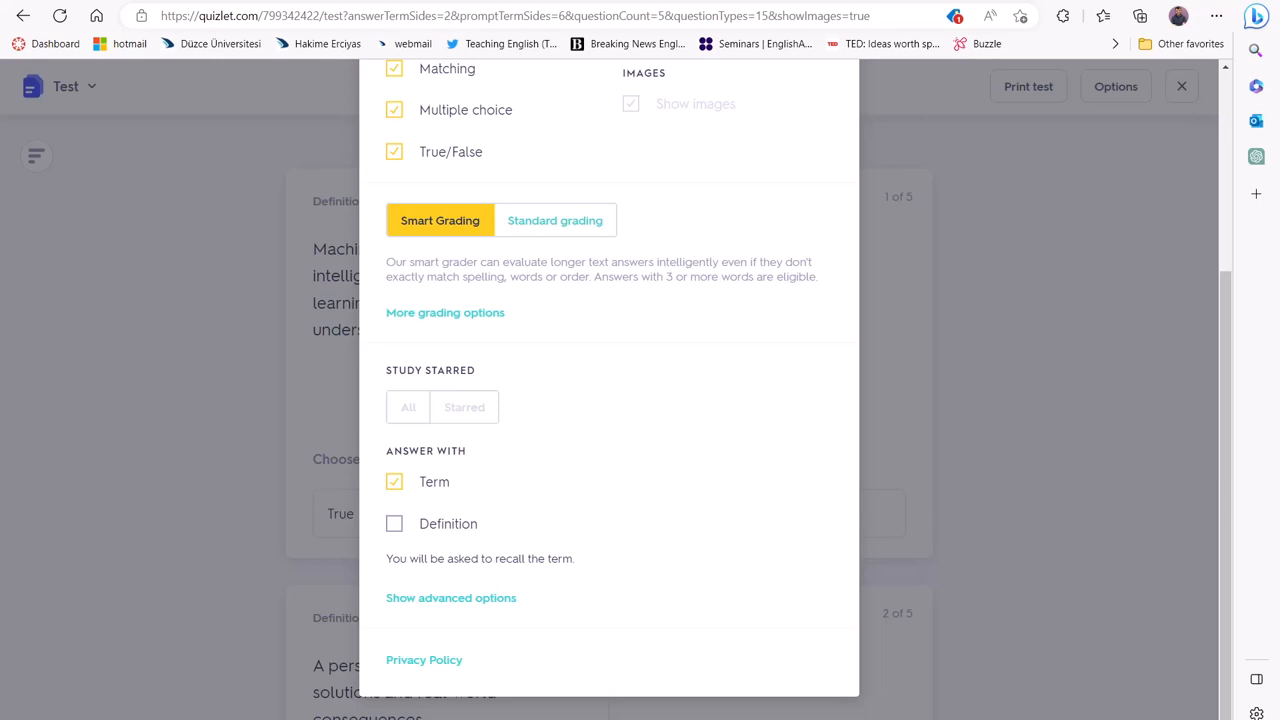
{"action": "left_click", "coordinate": [452, 596]}
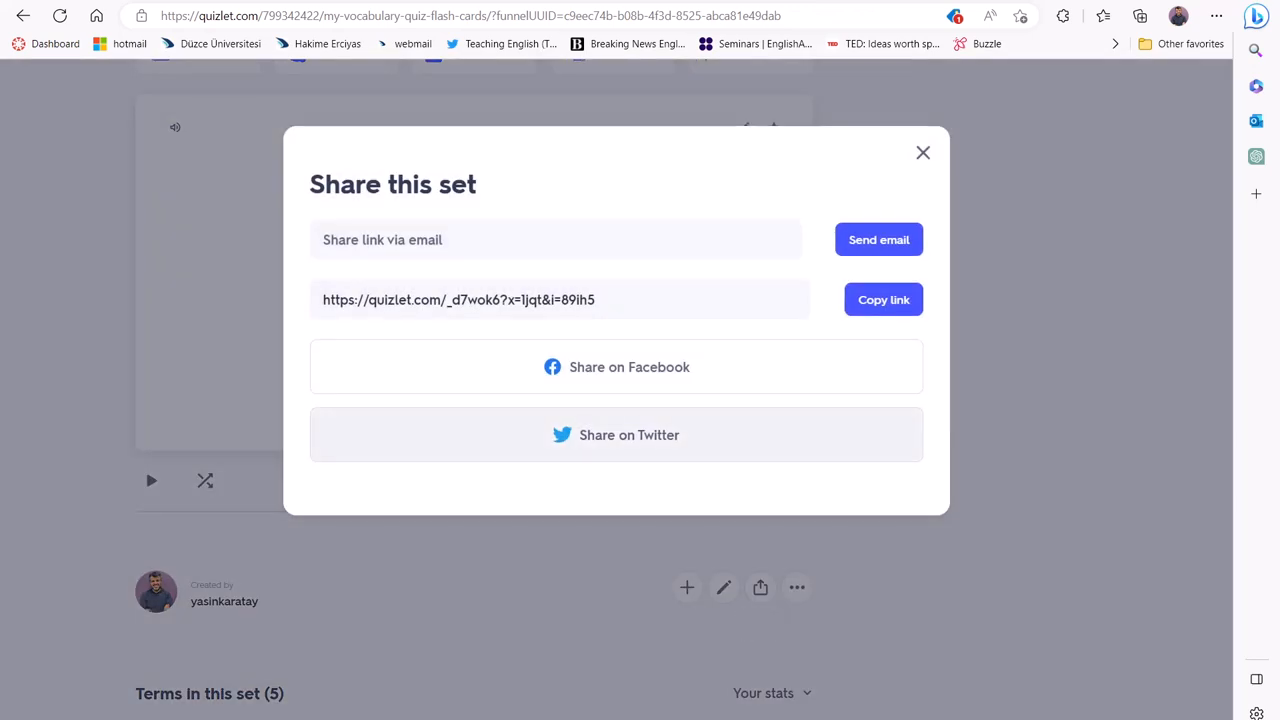
- Close the Share dialog and show the set's extra actions: Print, Export, Embed
{"action": "left_click", "coordinate": [884, 300]}
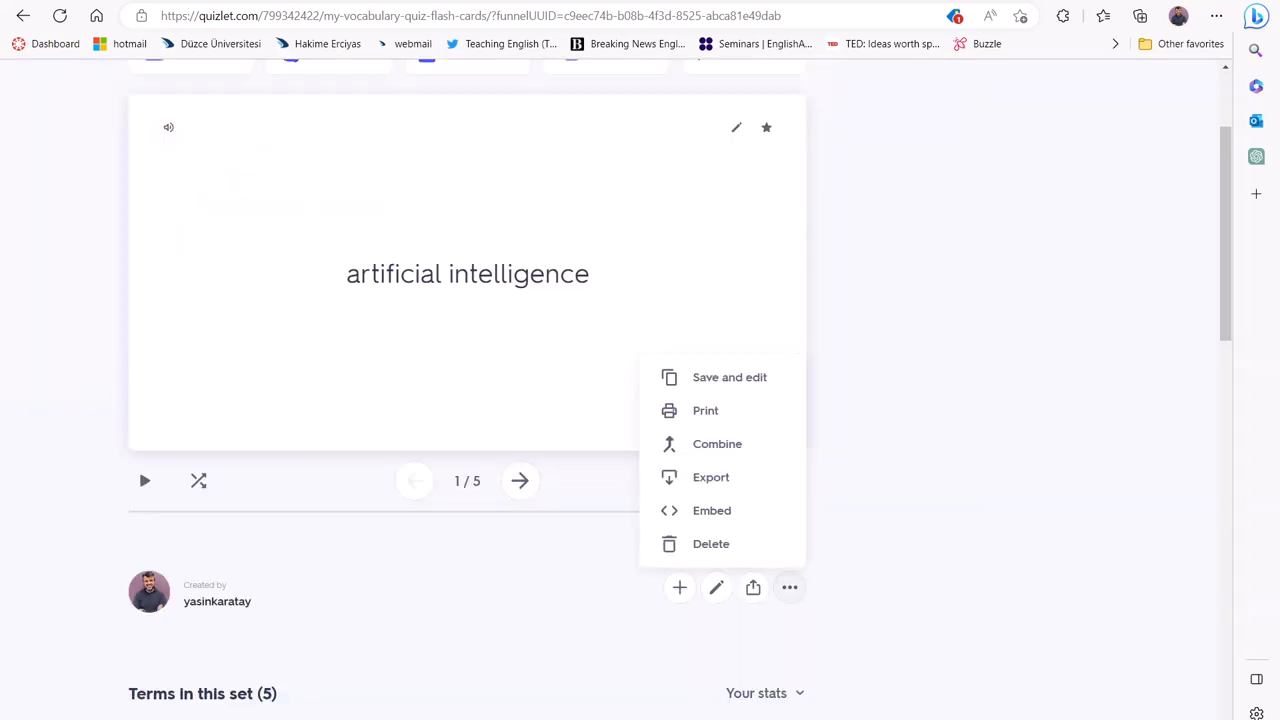
{"action": "left_click", "coordinate": [712, 510]}
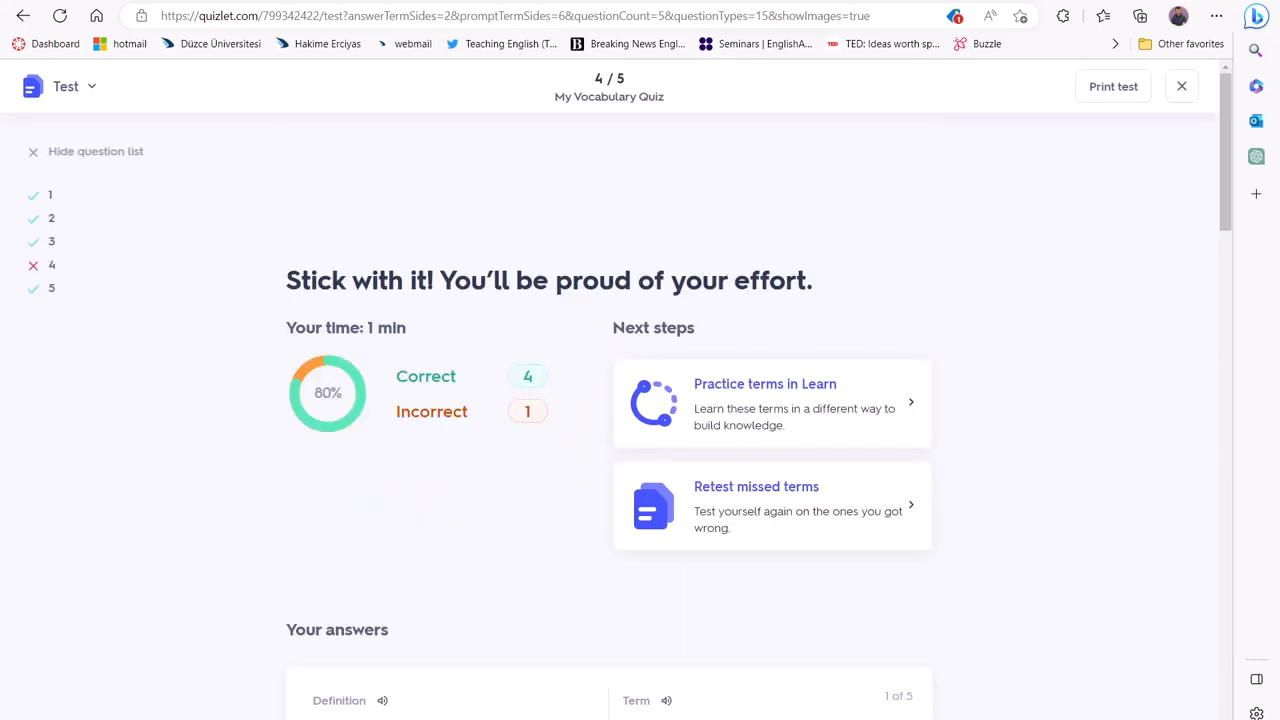
- Scroll the results to see the 4/5 score and per-answer feedback
{"action": "scroll", "scroll_direction": "down", "scroll_amount": 3}
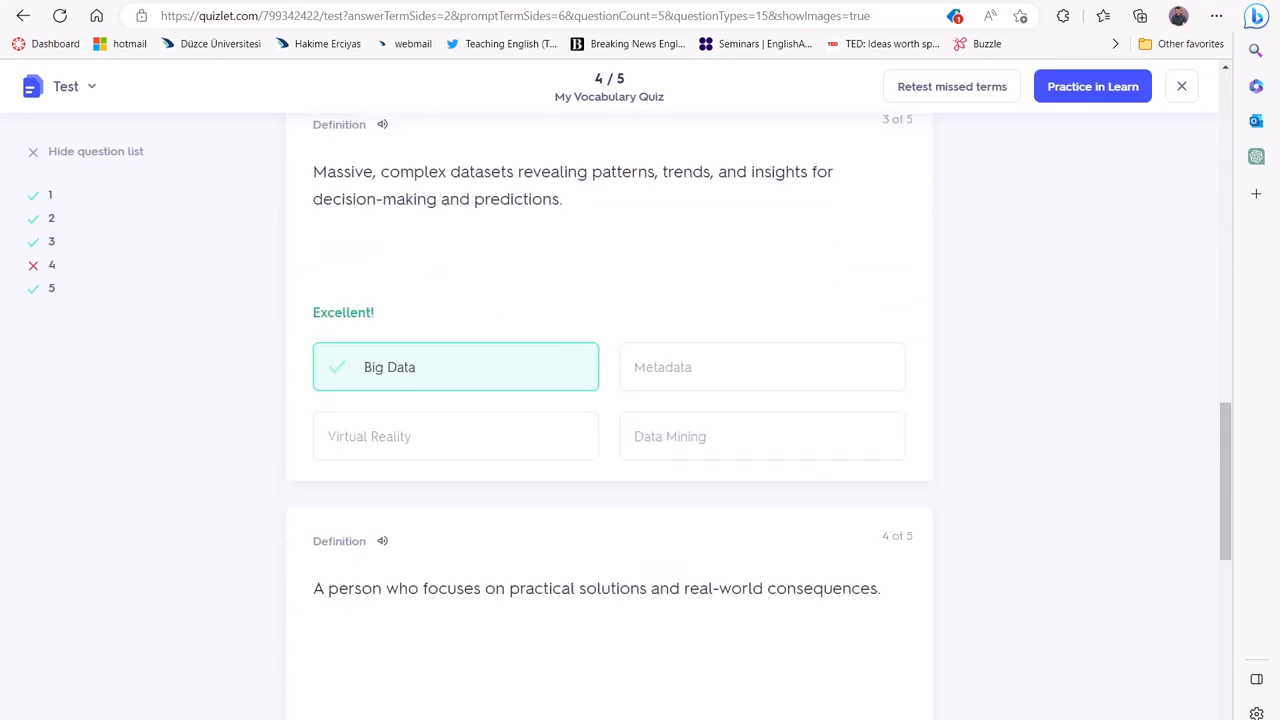
{"action": "scroll", "scroll_direction": "down", "scroll_amount": 3}
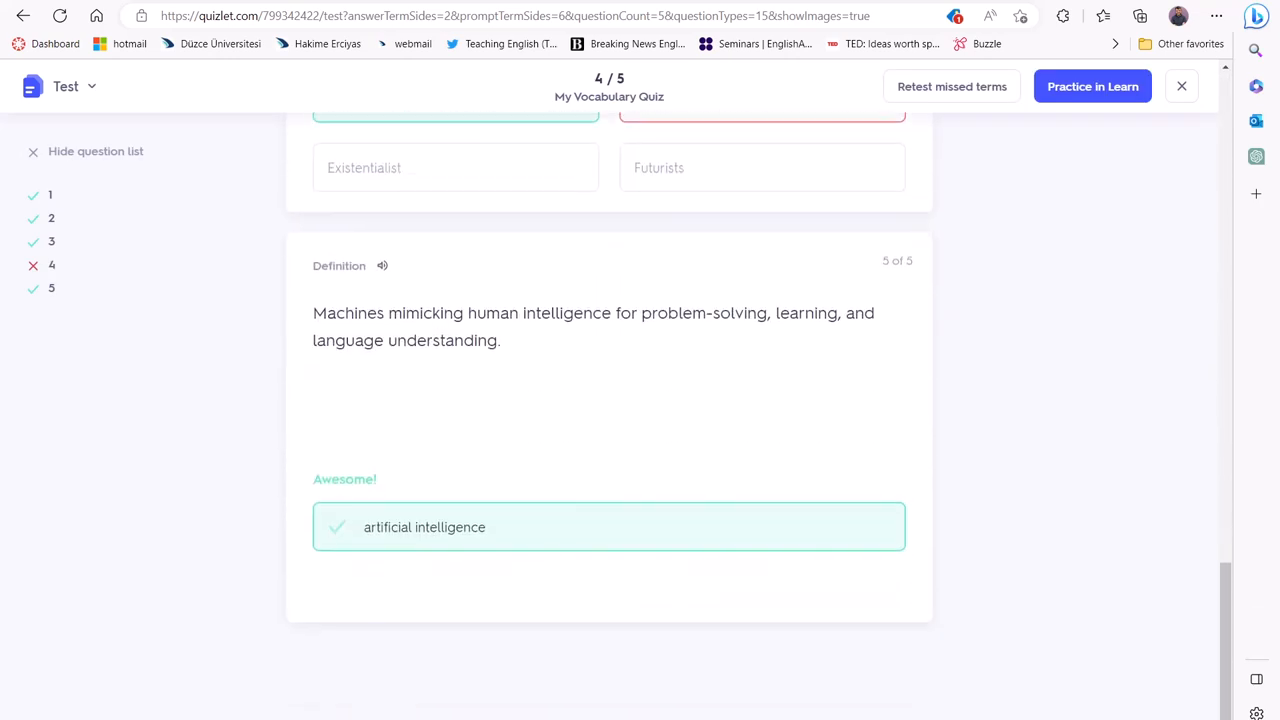